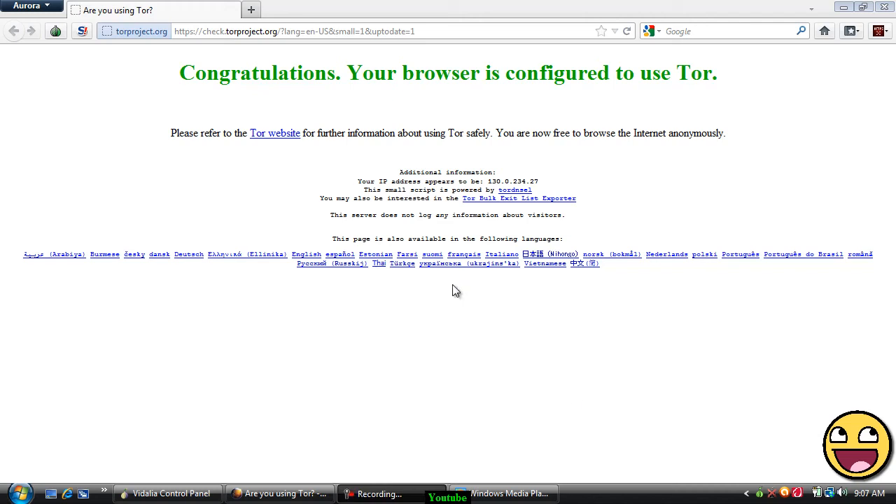
pyautogui.moveTo(451, 293)
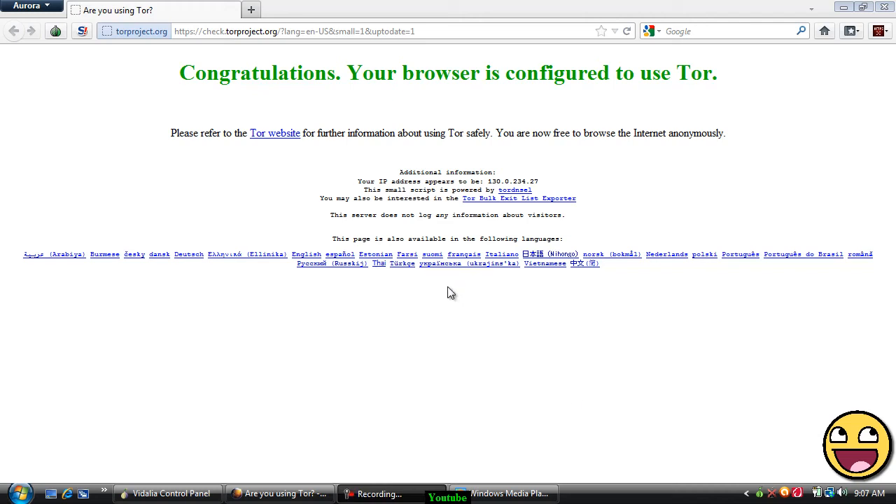
pyautogui.moveTo(441, 269)
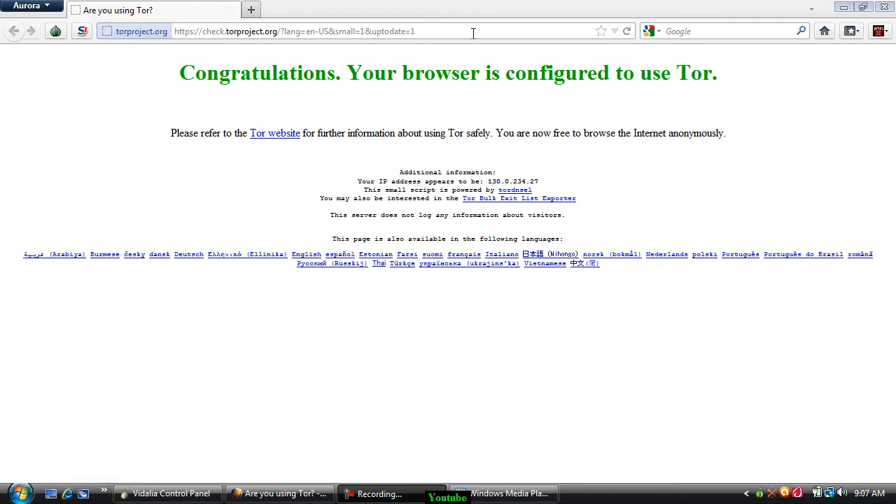
# Navigate from the Tor check page to cmyip.com, which reports IP 130.0.234.27
pyautogui.click(294, 31)
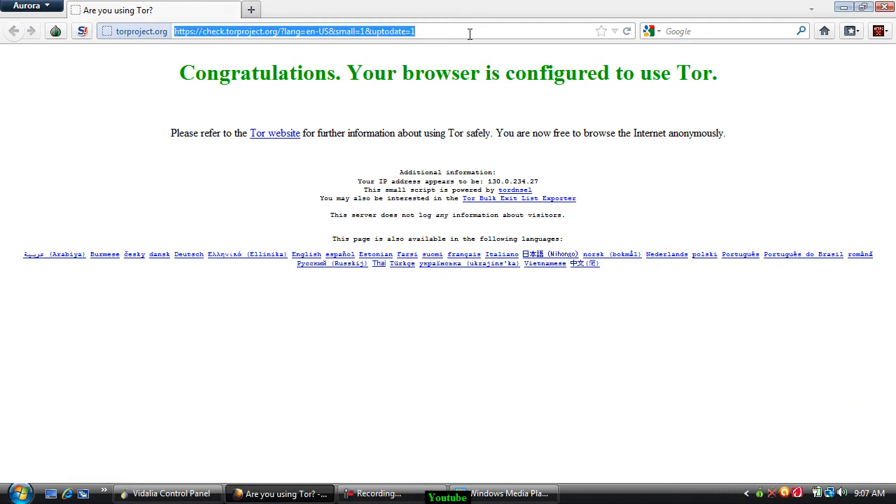
pyautogui.write('cmyip.com')
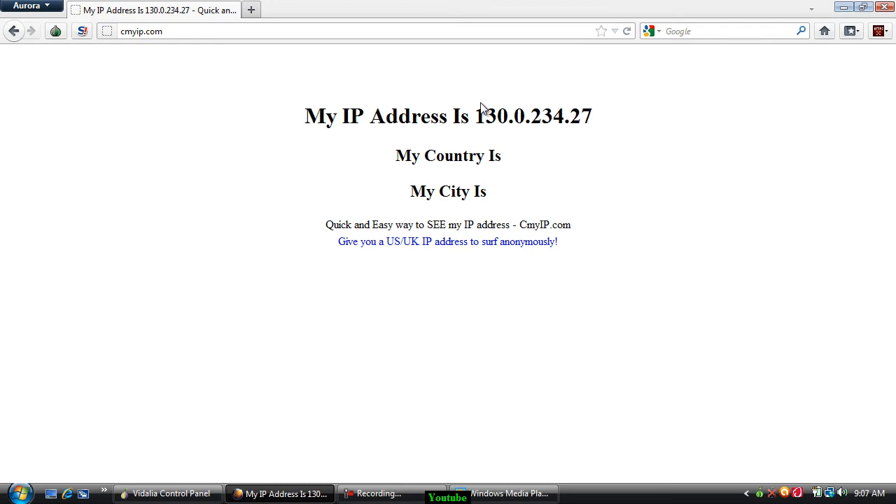
pyautogui.doubleClick(532, 117)
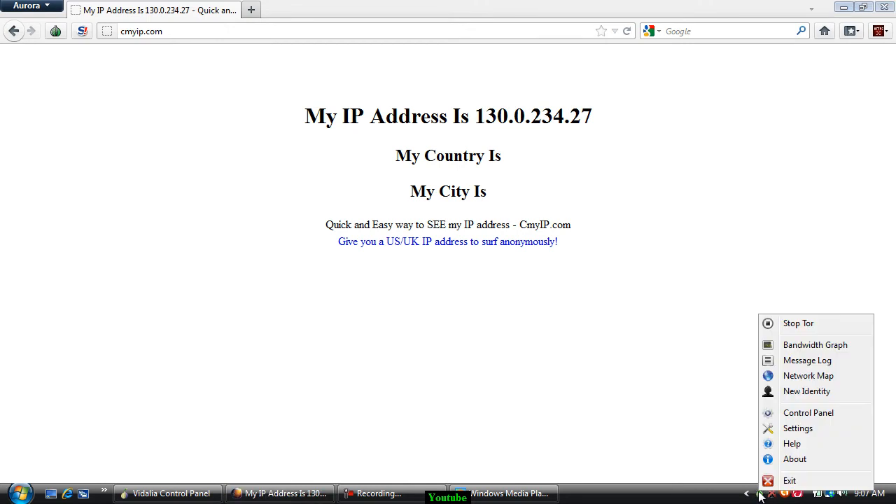
pyautogui.moveTo(798, 429)
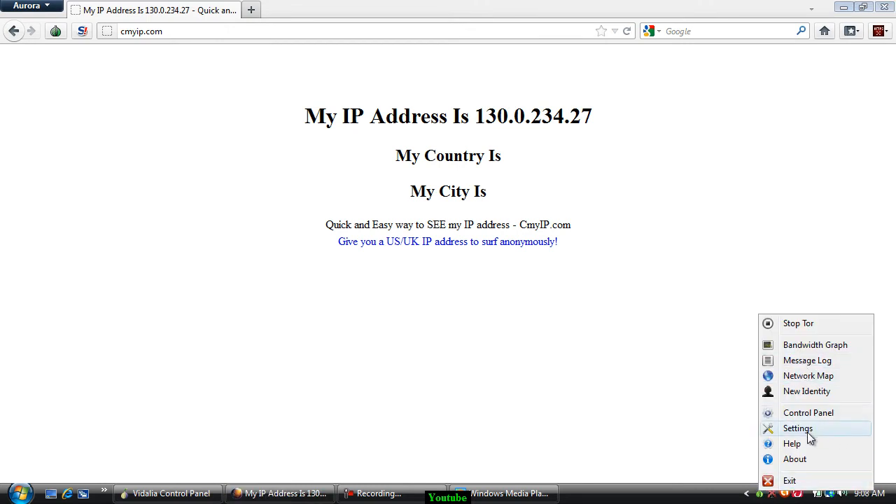
pyautogui.click(798, 429)
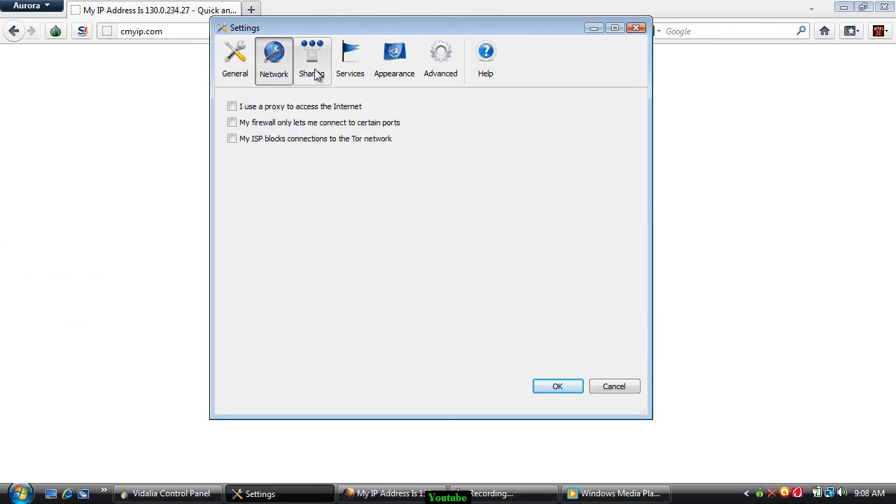
pyautogui.click(395, 59)
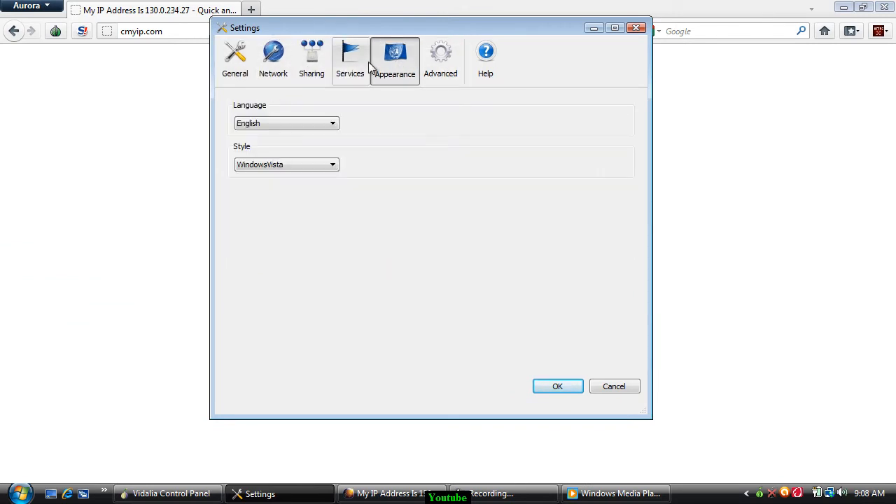
pyautogui.click(236, 59)
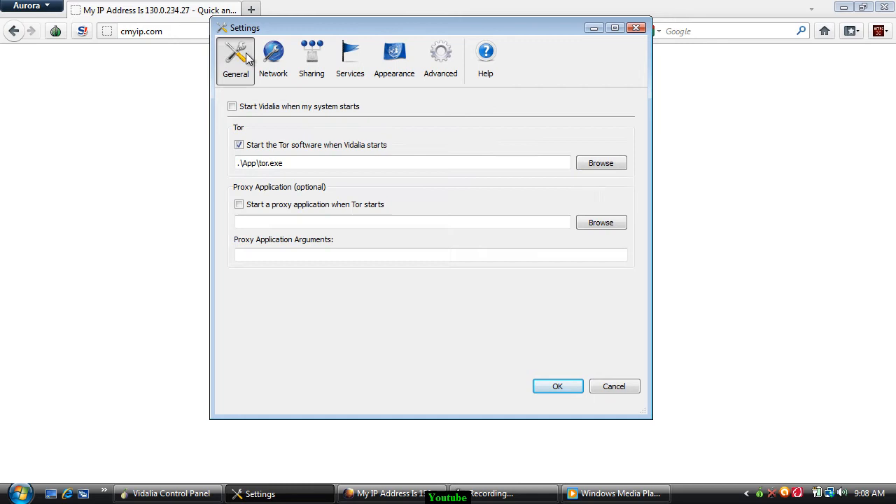
pyautogui.click(440, 59)
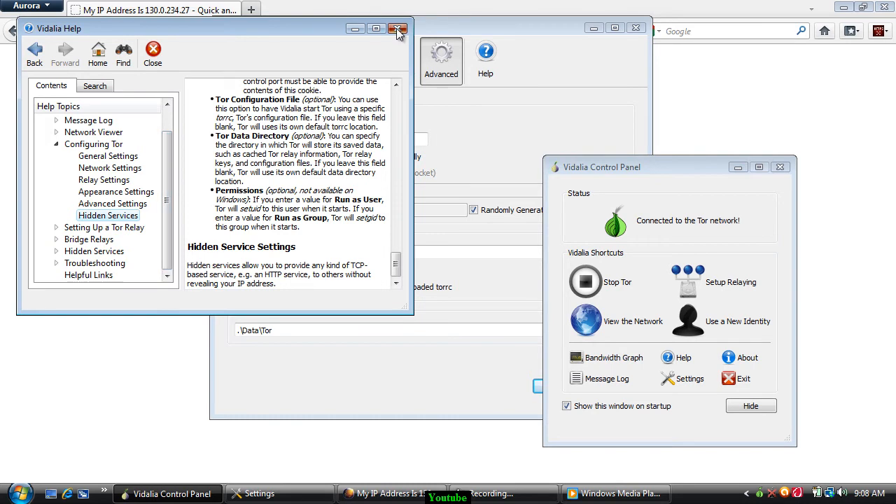
pyautogui.click(398, 28)
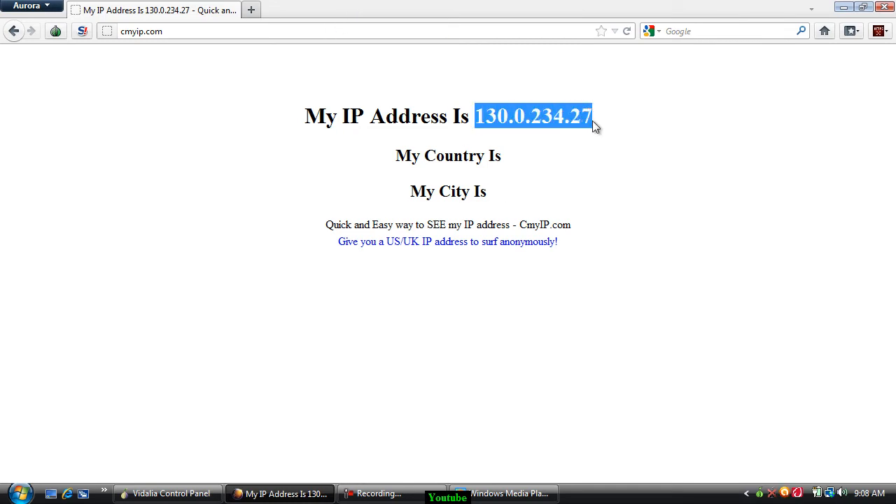
pyautogui.moveTo(576, 166)
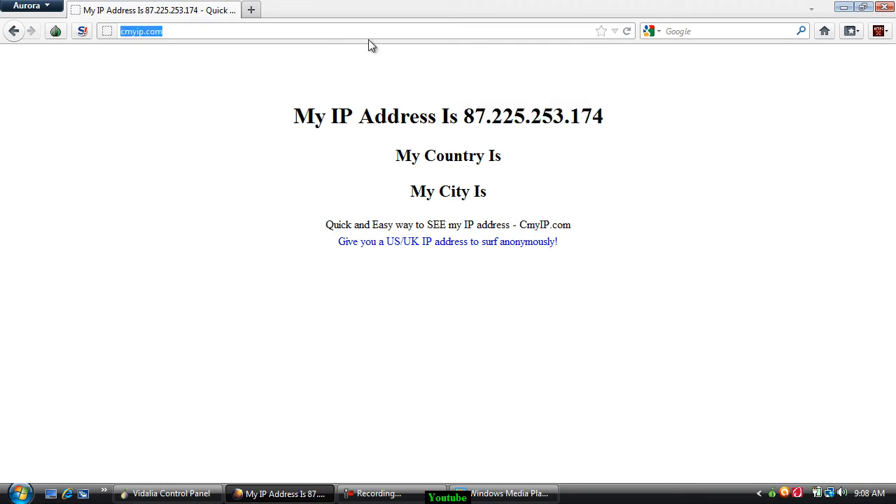
# Navigate to torproject.org after cmyip.com shows the new IP 87.225.253.174
pyautogui.write('torproject.org')
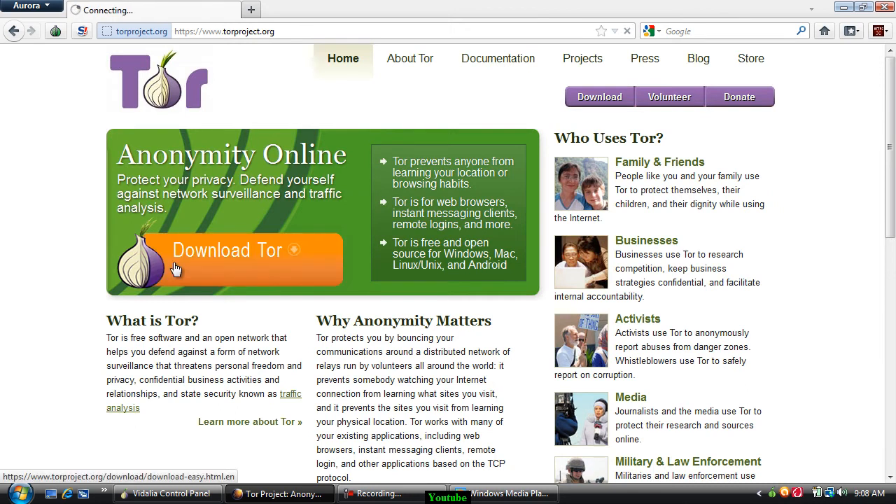
# Download the Tor Browser Bundle for Windows, always letting an external application launch such installers
pyautogui.click(227, 251)
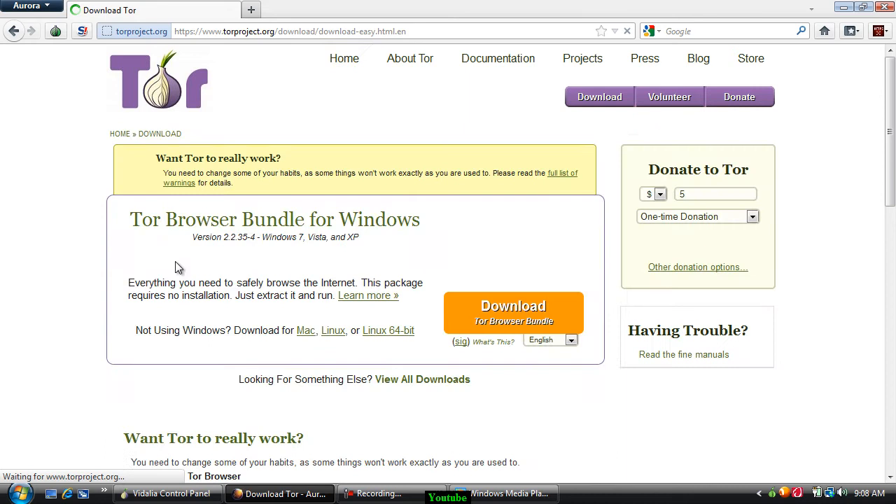
pyautogui.click(512, 314)
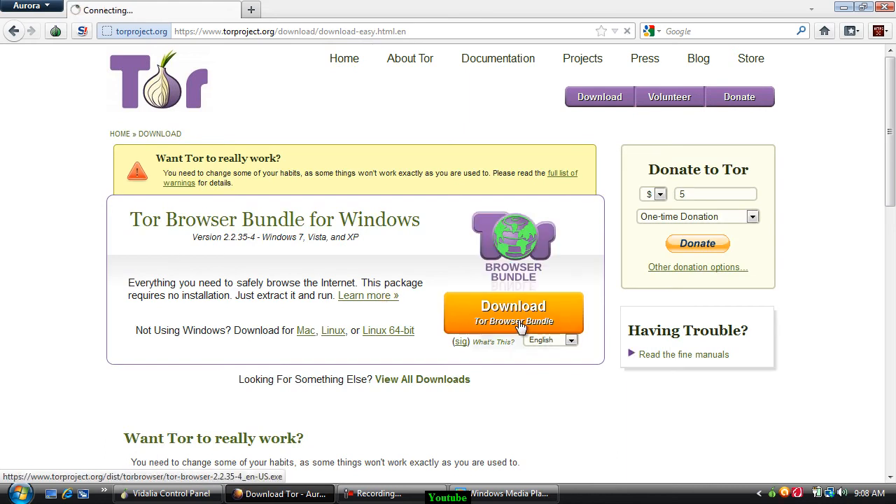
pyautogui.click(512, 311)
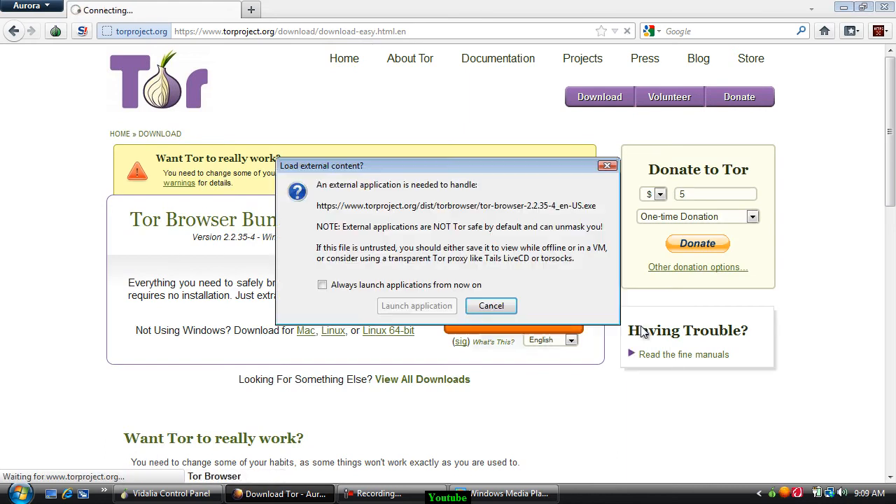
pyautogui.click(322, 285)
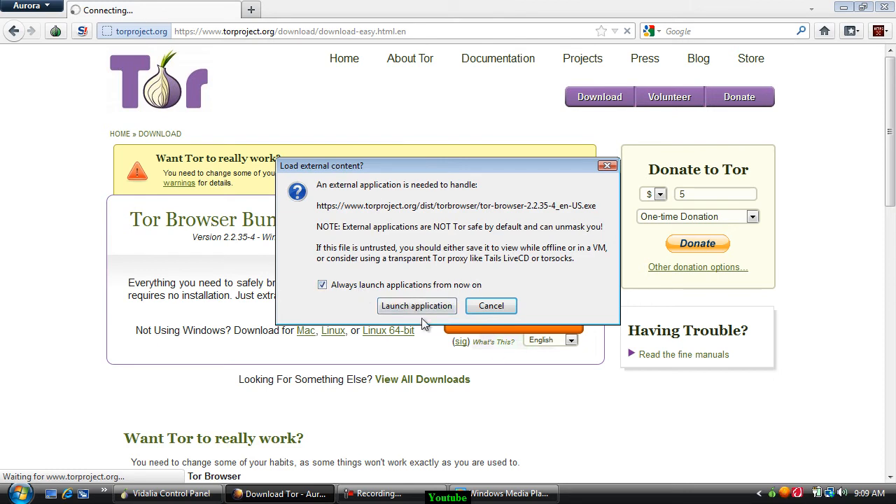
pyautogui.click(490, 305)
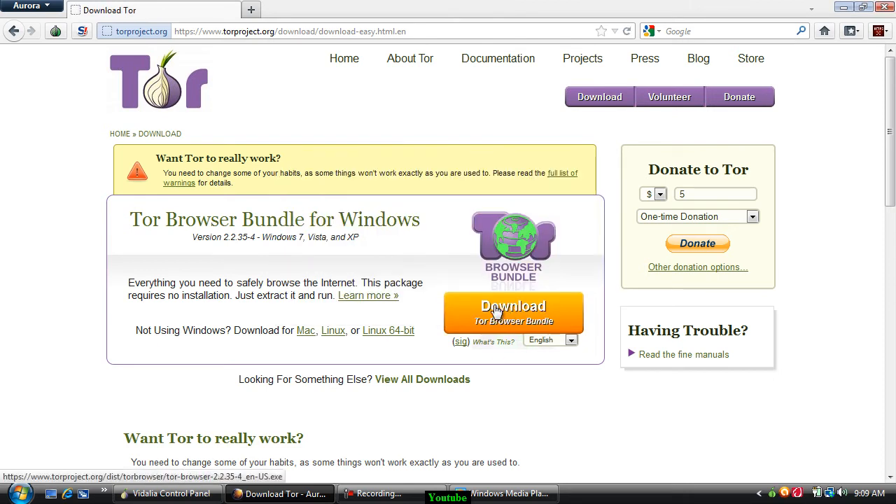
# Scroll through torproject.org's projects list (Vidalia, Tor Browser) and back to the top
pyautogui.scroll(-3)
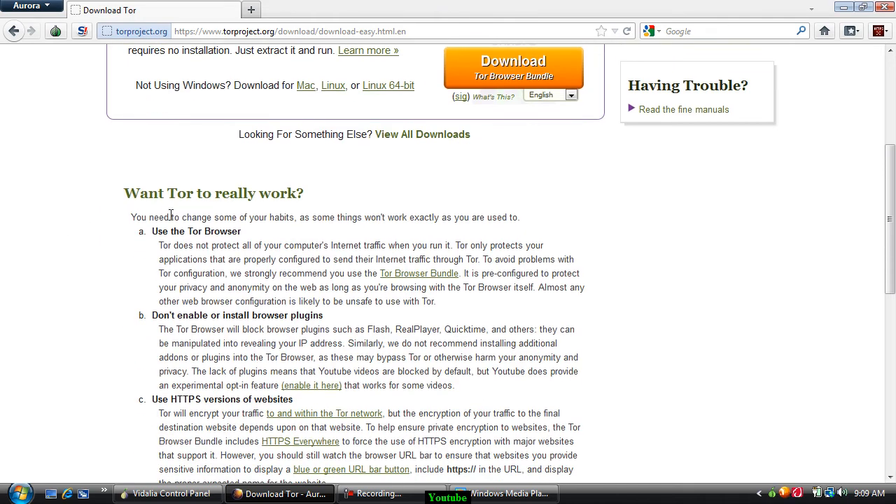
pyautogui.scroll(-3)
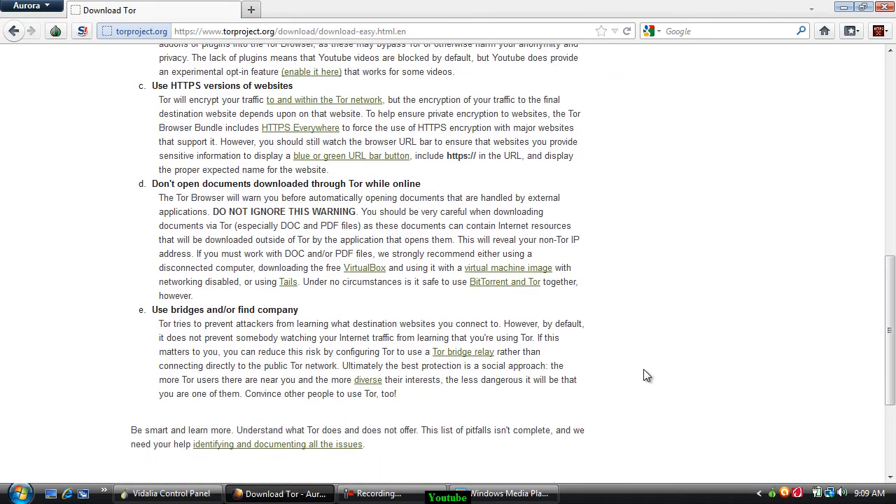
pyautogui.scroll(3)
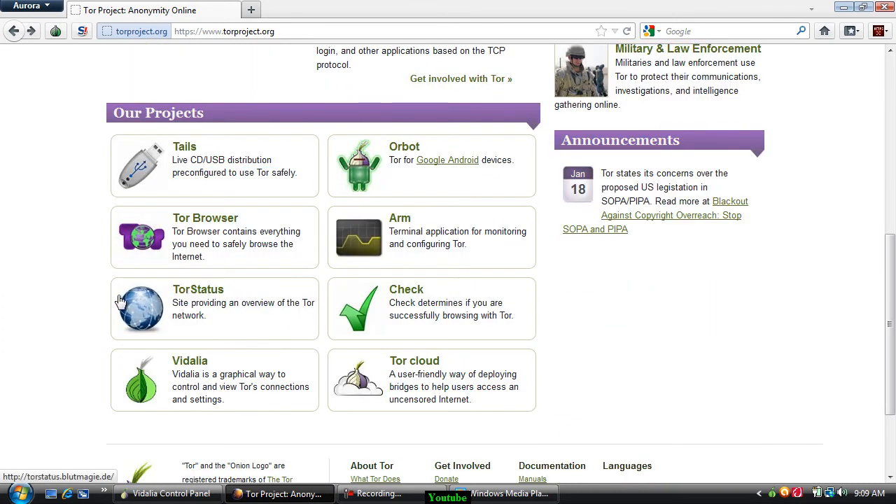
pyautogui.moveTo(76, 255)
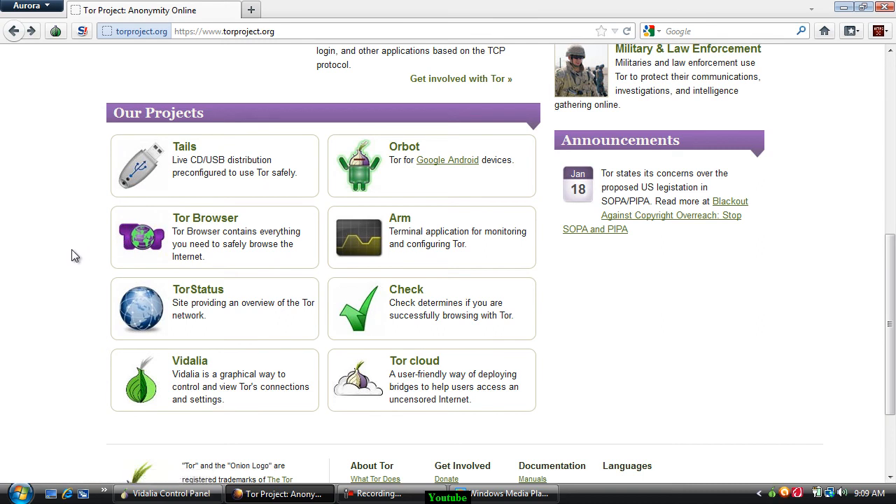
pyautogui.scroll(3)
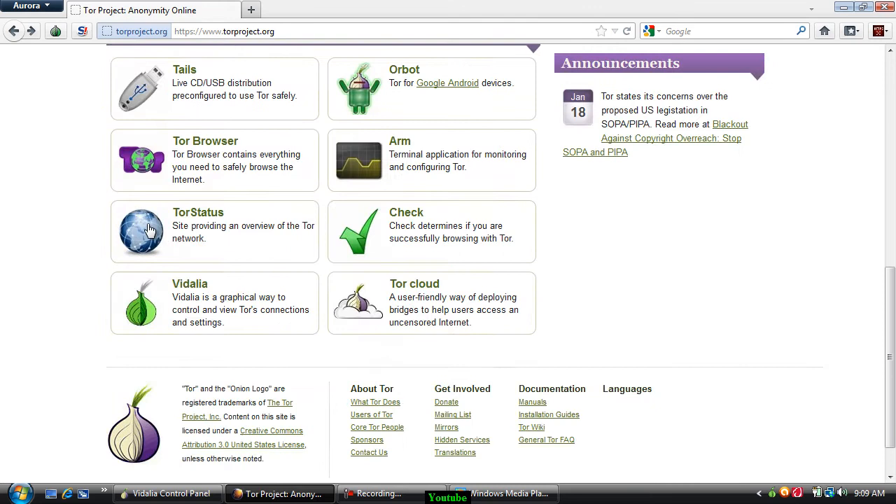
pyautogui.scroll(3)
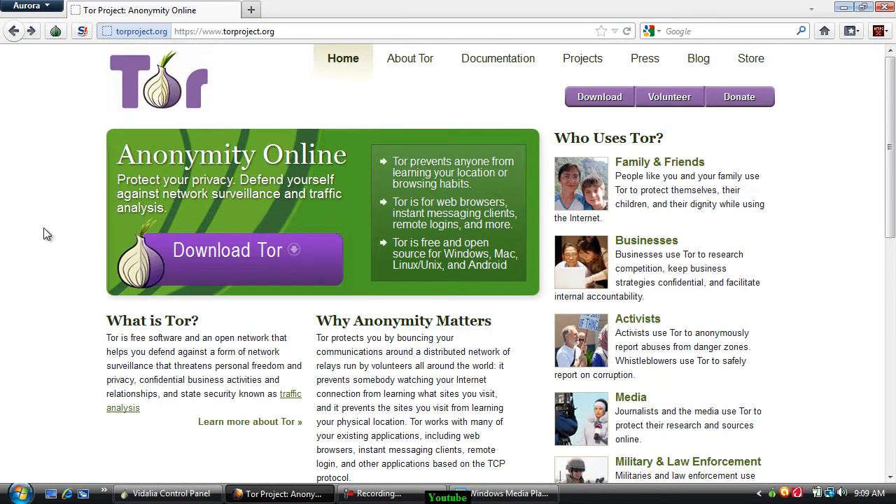
pyautogui.moveTo(231, 66)
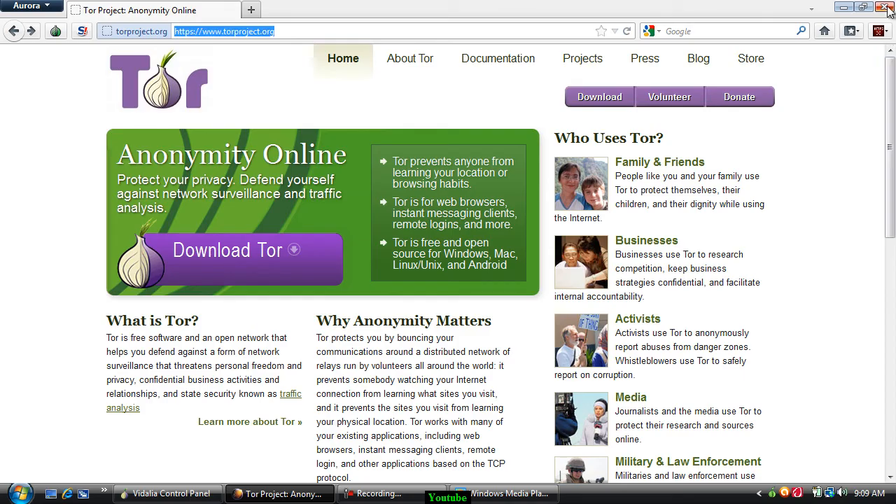
# Close the browser and relaunch Start Tor Browser.exe found via a Start menu search for 'tor'
pyautogui.click(888, 7)
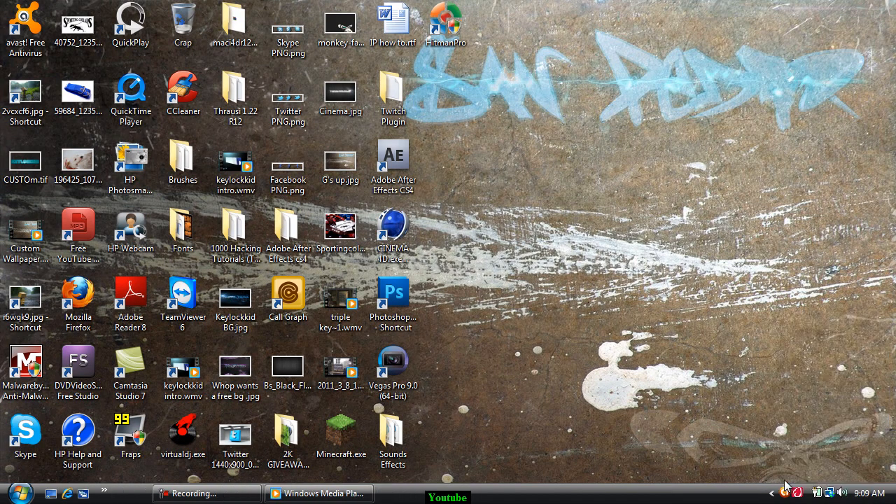
pyautogui.click(14, 494)
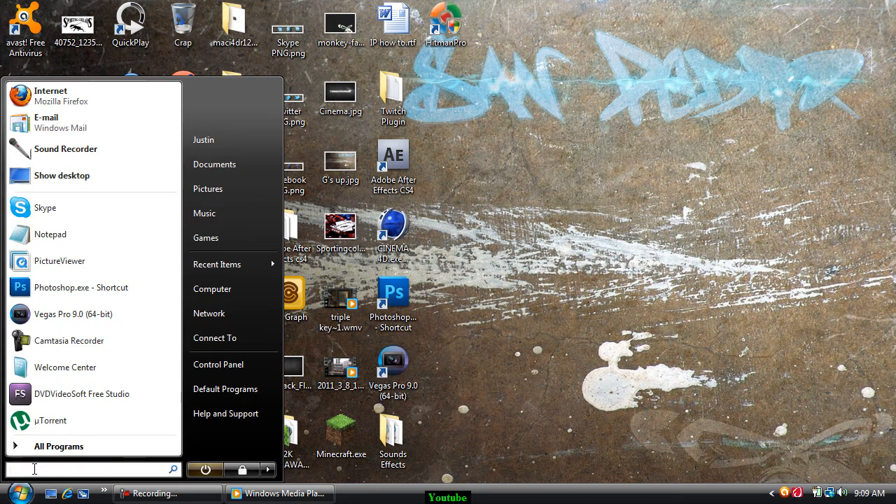
pyautogui.write('tor')
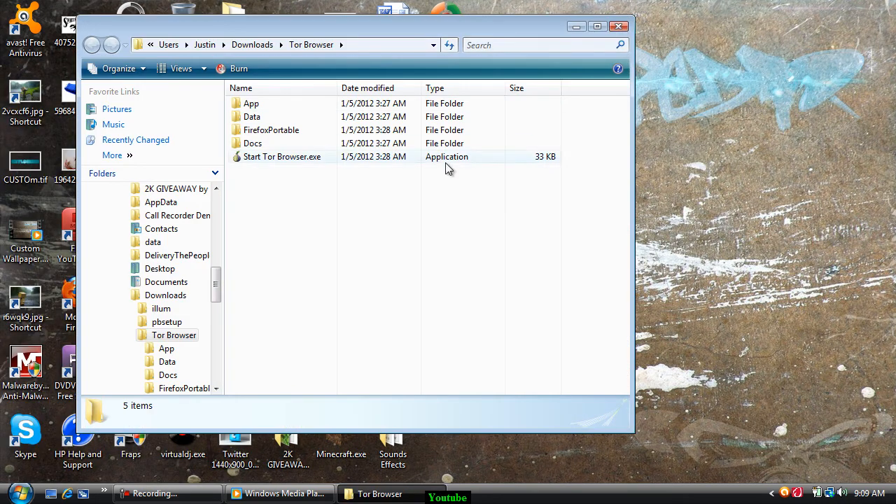
pyautogui.doubleClick(282, 157)
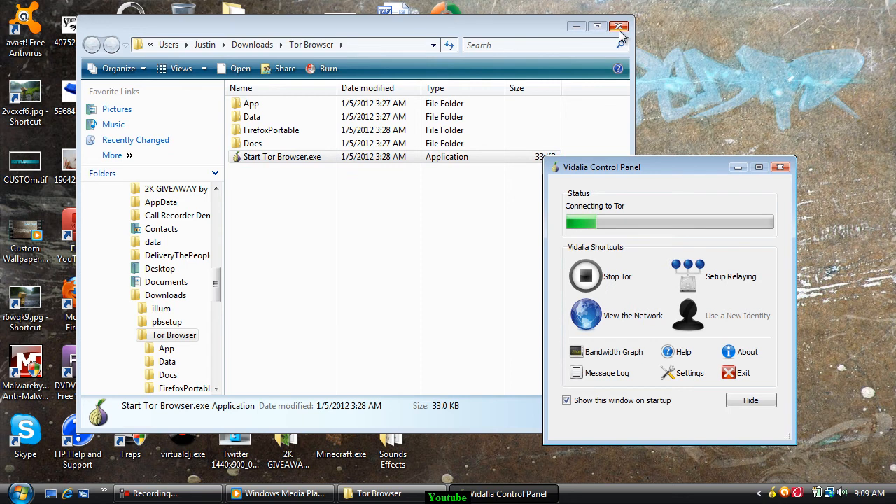
# Close the Tor Browser folder window and reposition the Vidalia Control Panel while it connects
pyautogui.click(619, 27)
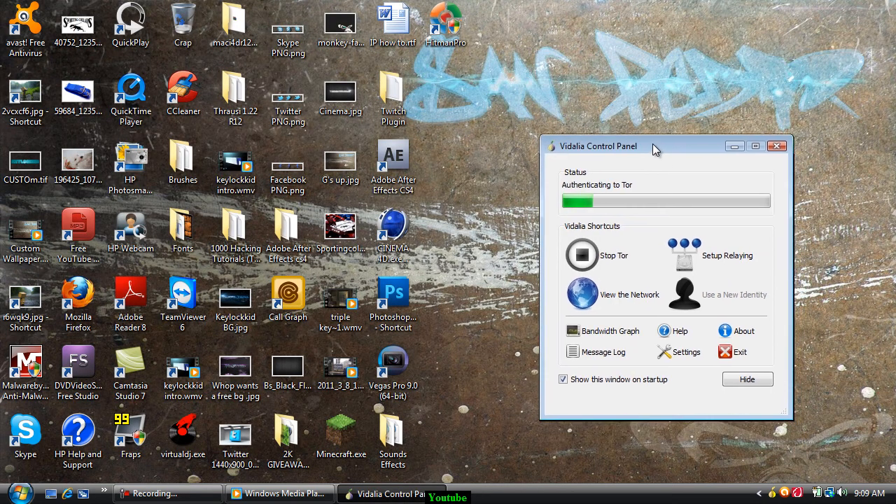
pyautogui.moveTo(656, 145); pyautogui.dragTo(652, 135)
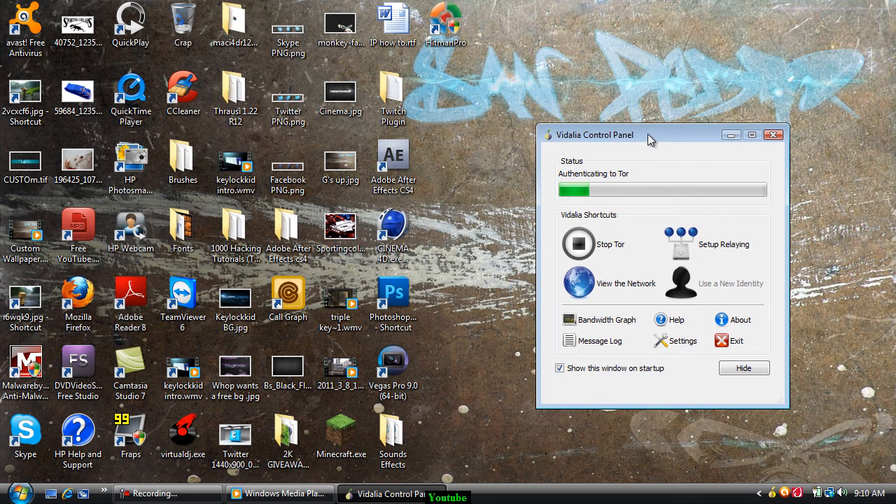
pyautogui.moveTo(636, 195)
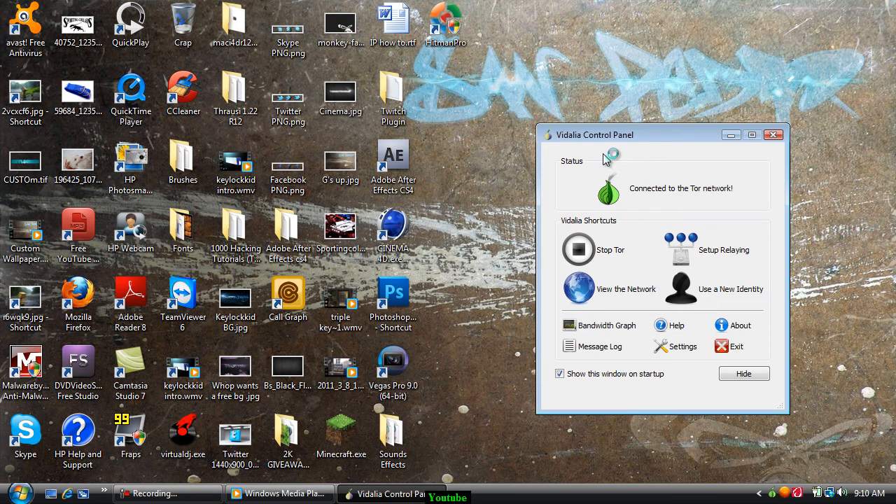
pyautogui.moveTo(649, 188)
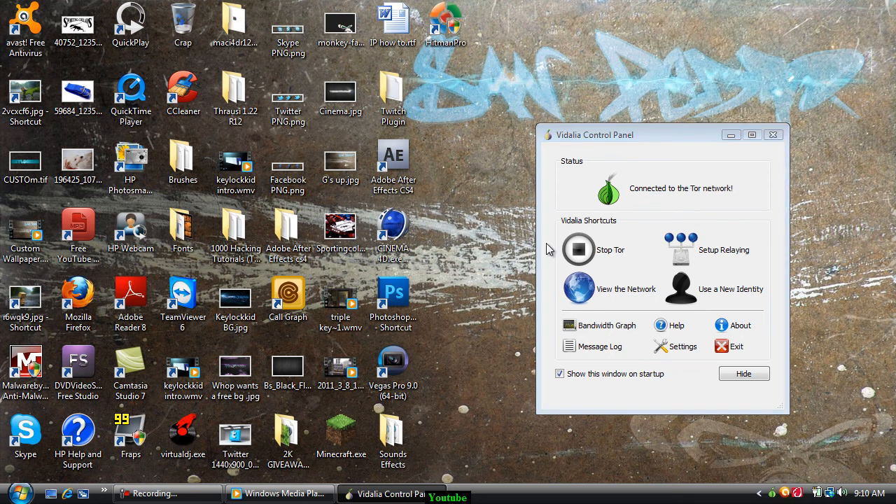
pyautogui.moveTo(429, 334)
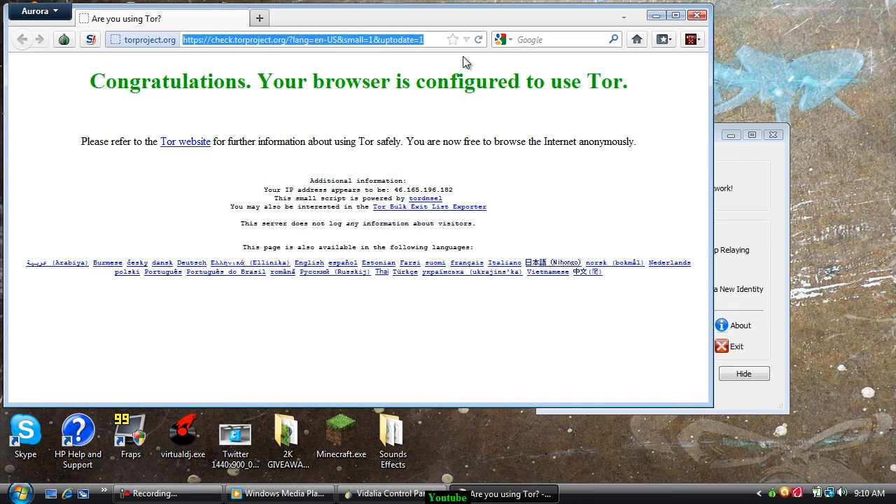
# Go to google.com and search for 'mw3 clan', triggering Torbutton's Captcha question
pyautogui.write('g')
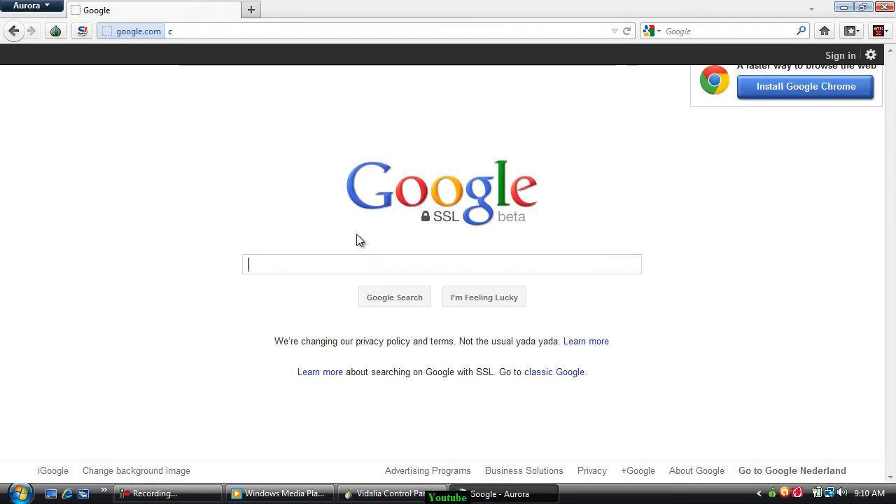
pyautogui.write('mw')
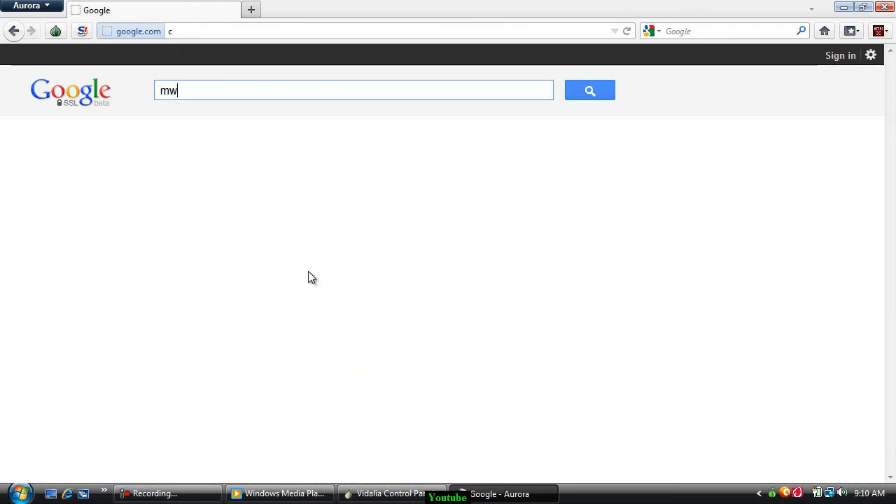
pyautogui.write('3 clan')
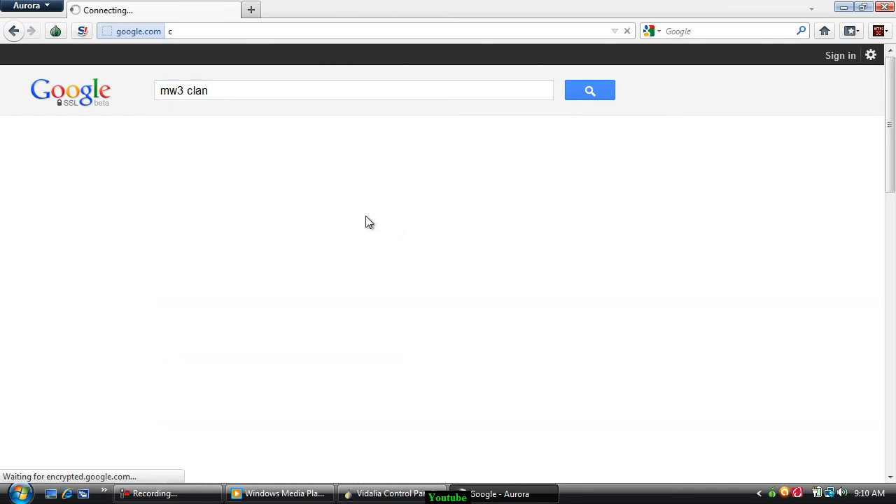
pyautogui.moveTo(252, 44)
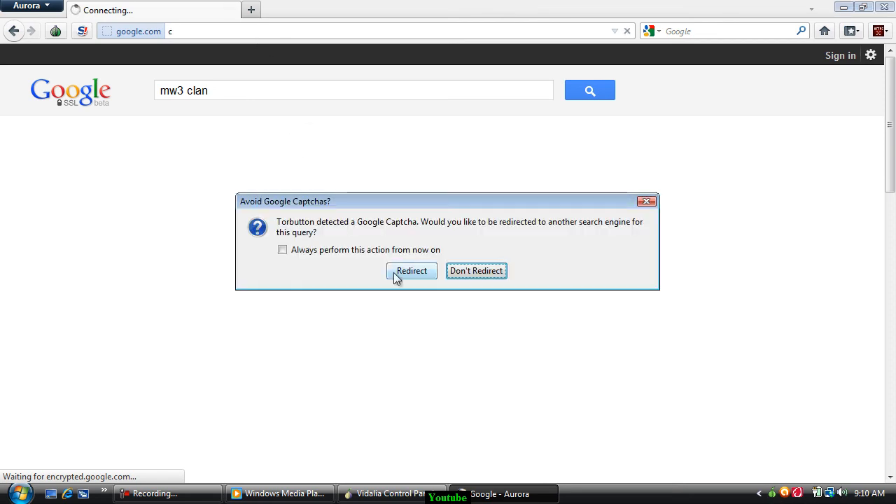
# Answer the Avoid Google Captchas prompt and return to google.com's SSL homepage
pyautogui.click(412, 272)
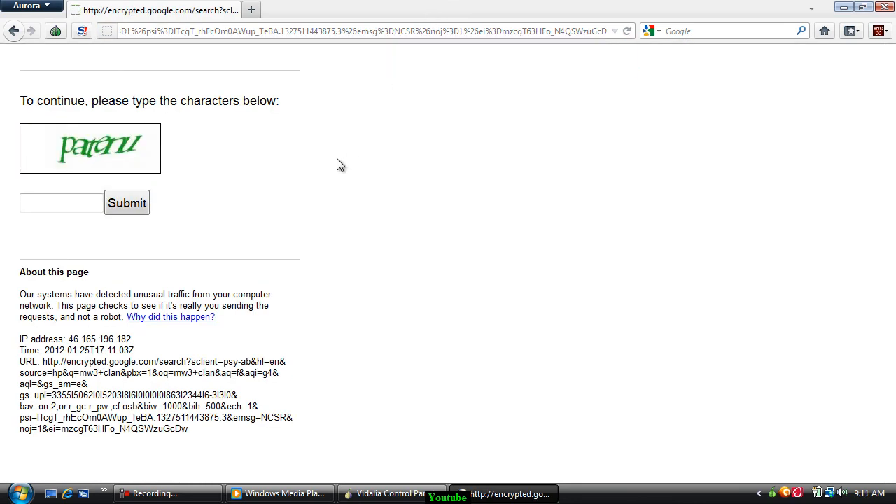
pyautogui.click(364, 31)
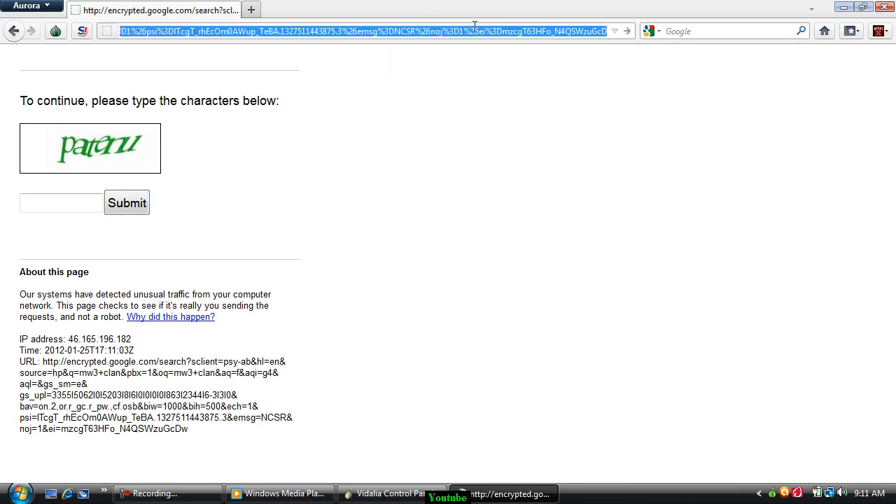
pyautogui.write('google.com')
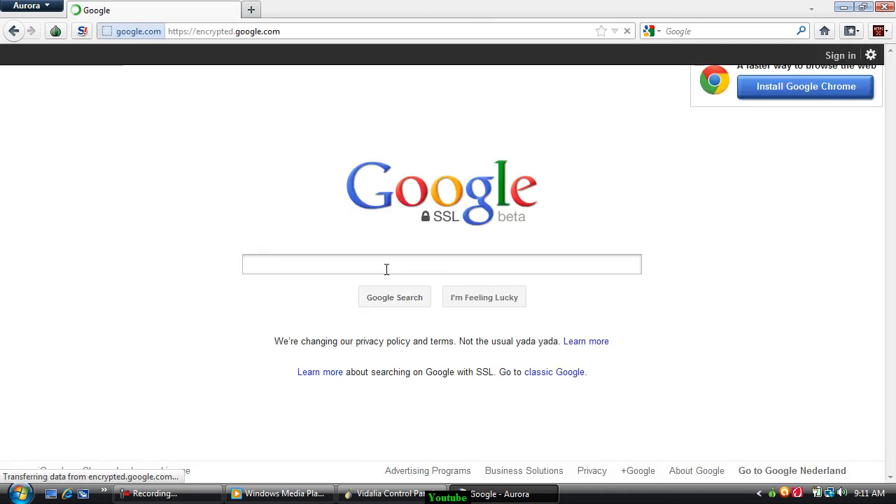
# Request a New Identity from the Torbutton onion menu while staying on Google
pyautogui.click(442, 263)
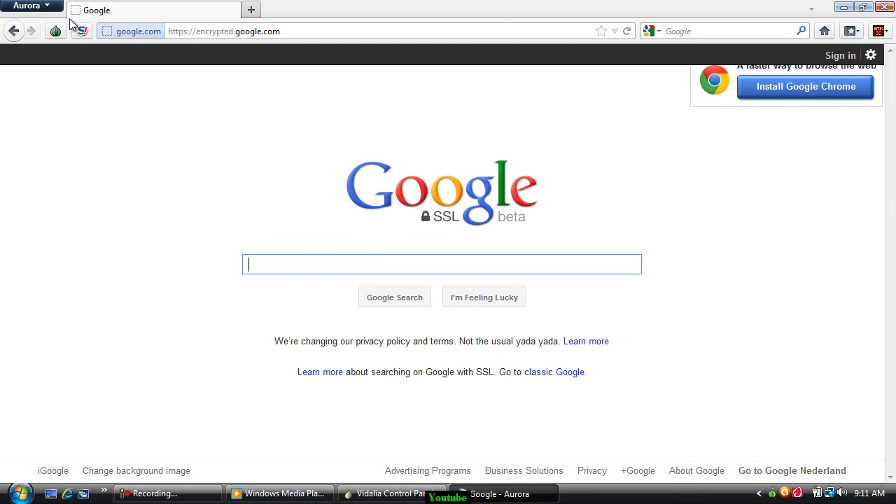
pyautogui.click(56, 31)
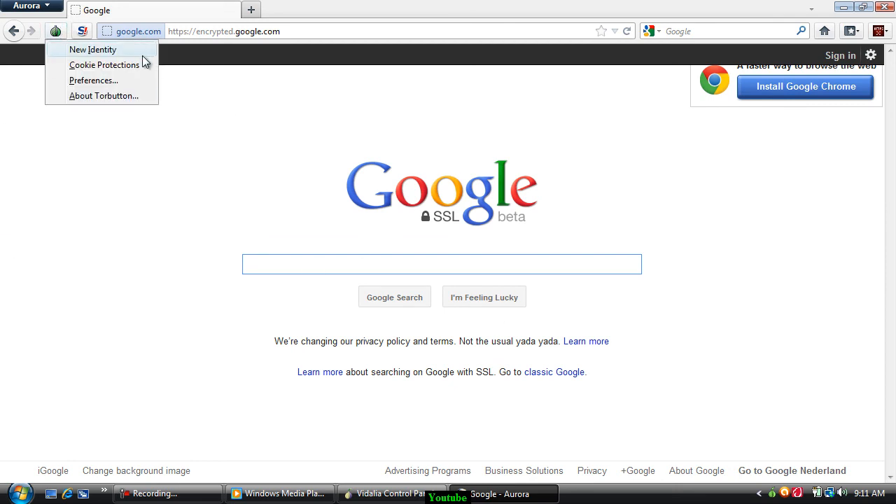
pyautogui.click(76, 231)
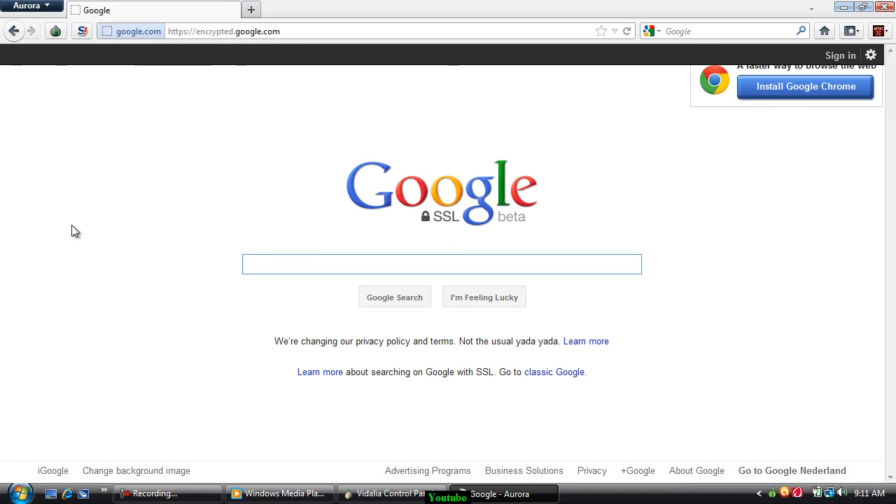
pyautogui.click(441, 264)
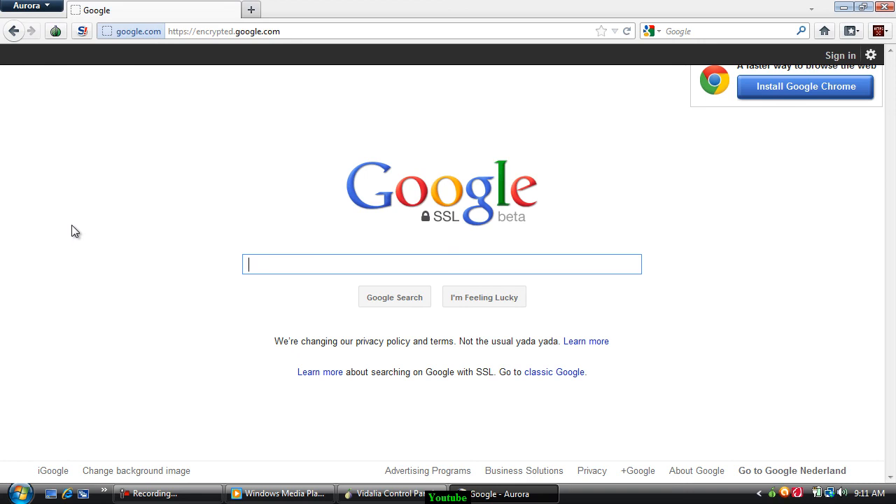